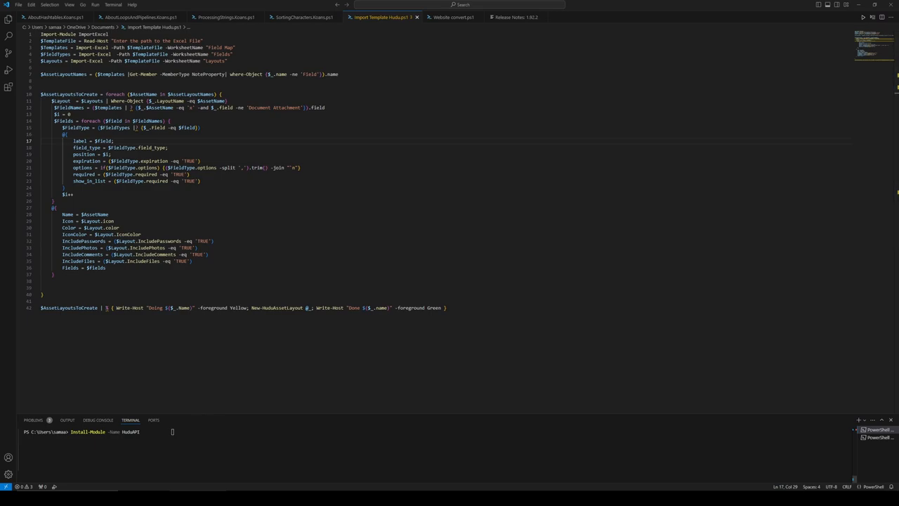
Install the HuduAPI module and set the session's Hudu base URL and API key.
{"action": "key", "text": "Return"}
{"action": "type", "text": "New-HuduAPIKey"}
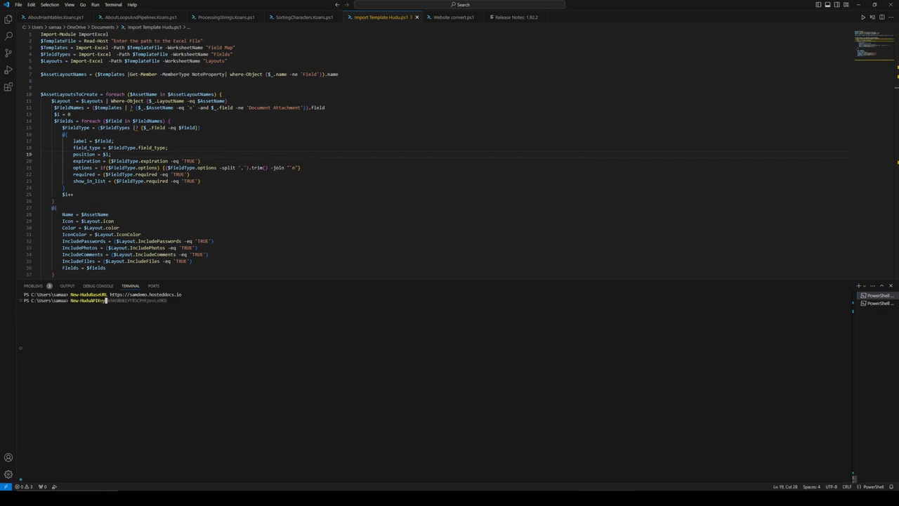
{"action": "key", "text": "Return"}
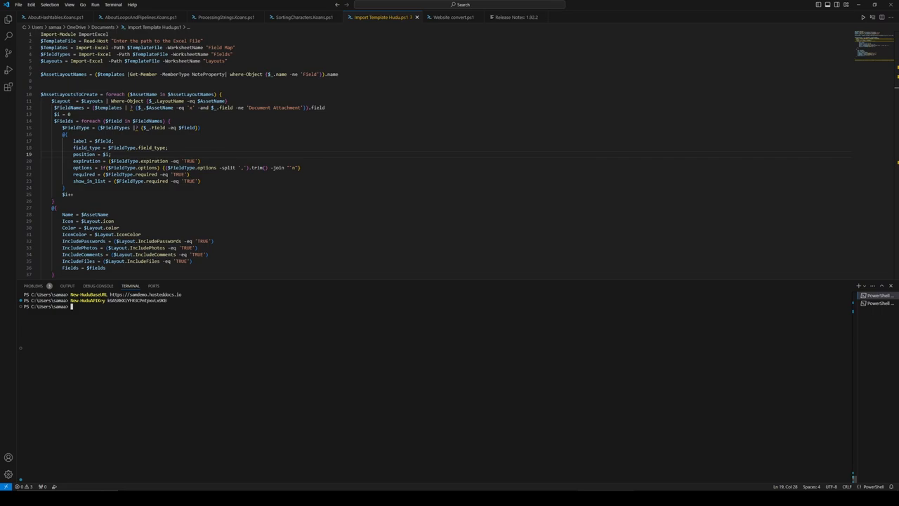
{"action": "type", "text": "Get-HuduCompanies"}
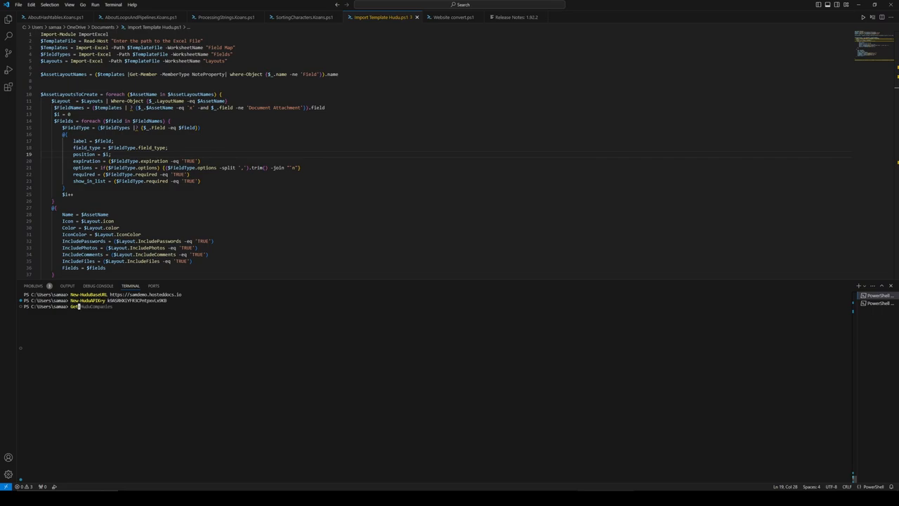
Run Get-HuduCompanies to confirm the connection returns the company list.
{"action": "key", "text": "Return"}
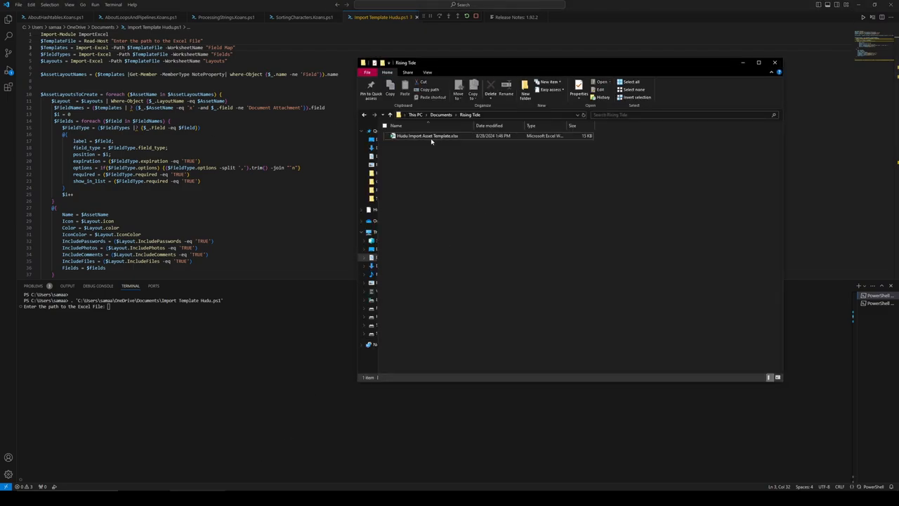
Select Hudu Import Asset Template.xlsx in the Rising Tide folder to copy its path.
{"action": "left_click", "coordinate": [427, 136]}
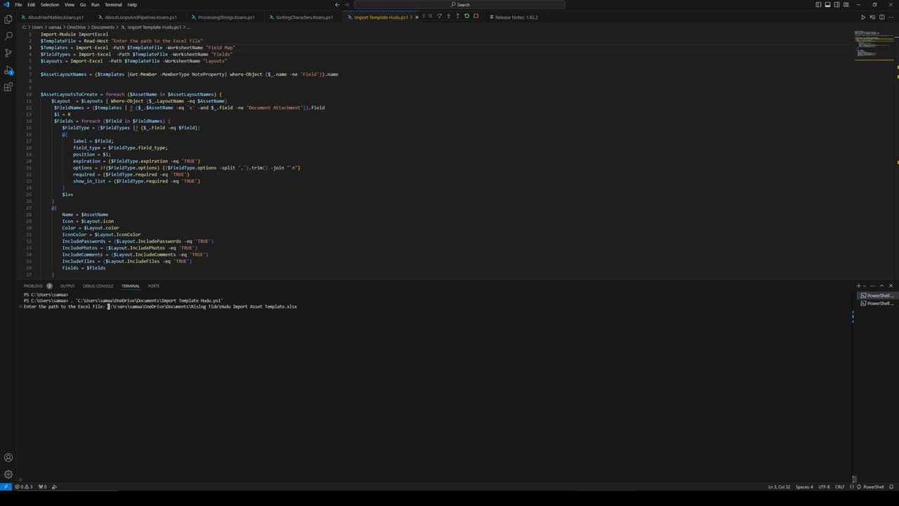
Run the import with the template path so every asset layout is created, then switch to the Hudu browser.
{"action": "key", "text": "Return"}
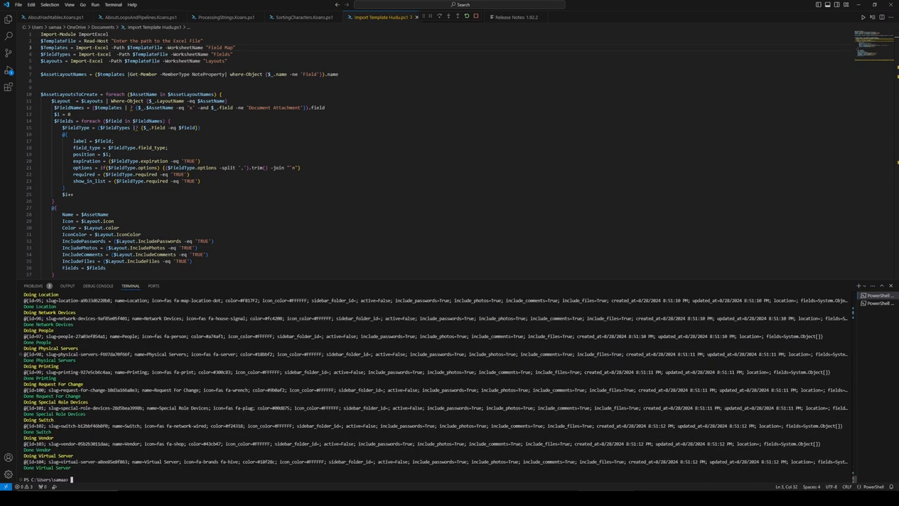
{"action": "left_click", "coordinate": [453, 17]}
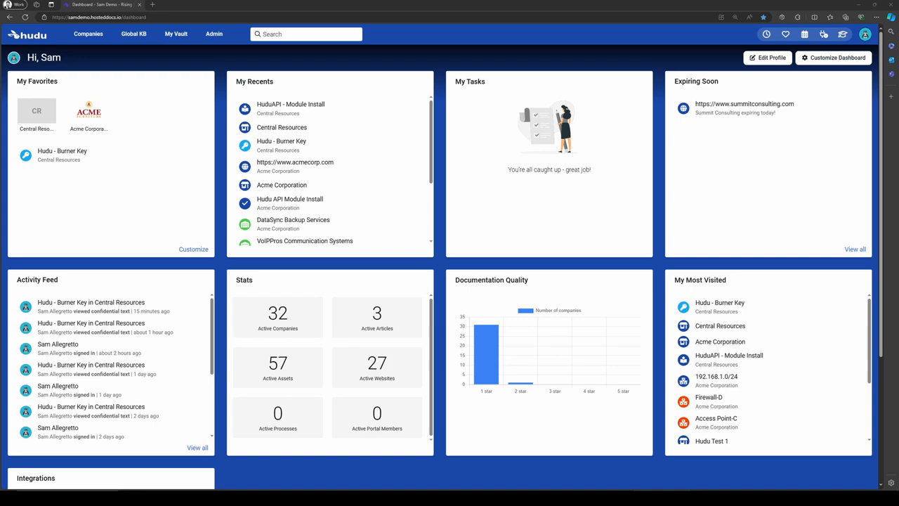
Go to Hudu Admin and show the Asset Layouts list with the imported layouts.
{"action": "left_click", "coordinate": [213, 33]}
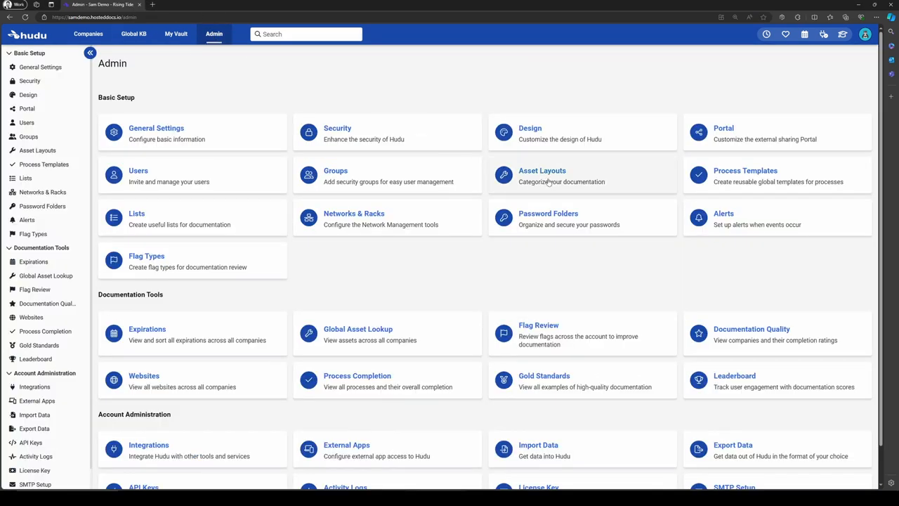
{"action": "left_click", "coordinate": [542, 170]}
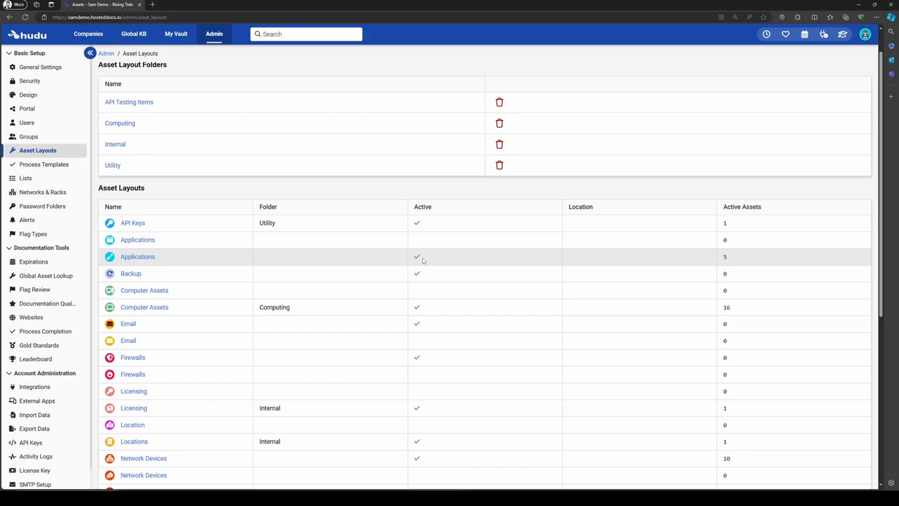
{"action": "mouse_move", "coordinate": [173, 272]}
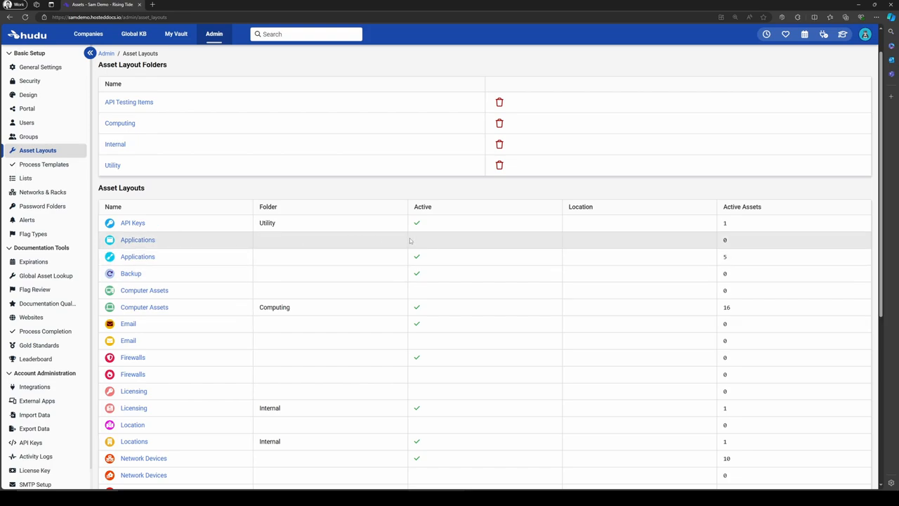
{"action": "mouse_move", "coordinate": [424, 286]}
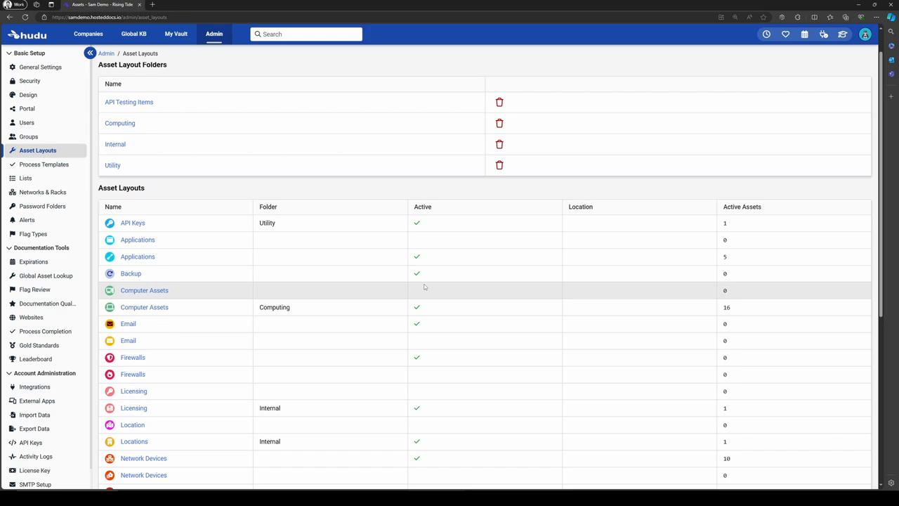
{"action": "mouse_move", "coordinate": [157, 243]}
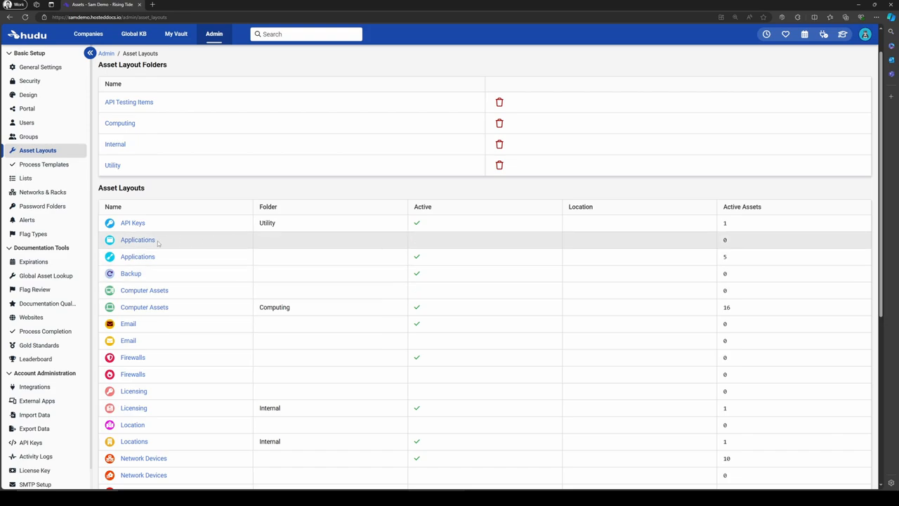
Activate the newly imported, inactive Applications layout.
{"action": "left_click", "coordinate": [137, 239]}
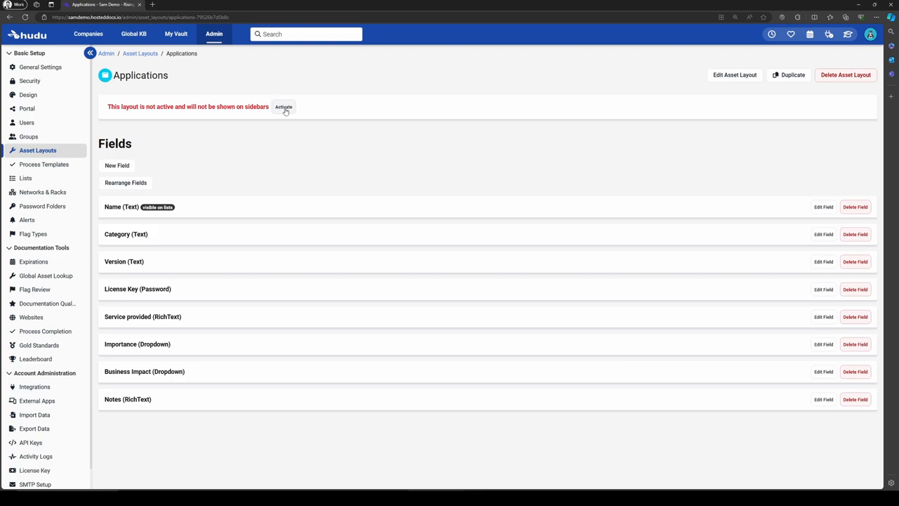
{"action": "left_click", "coordinate": [283, 107]}
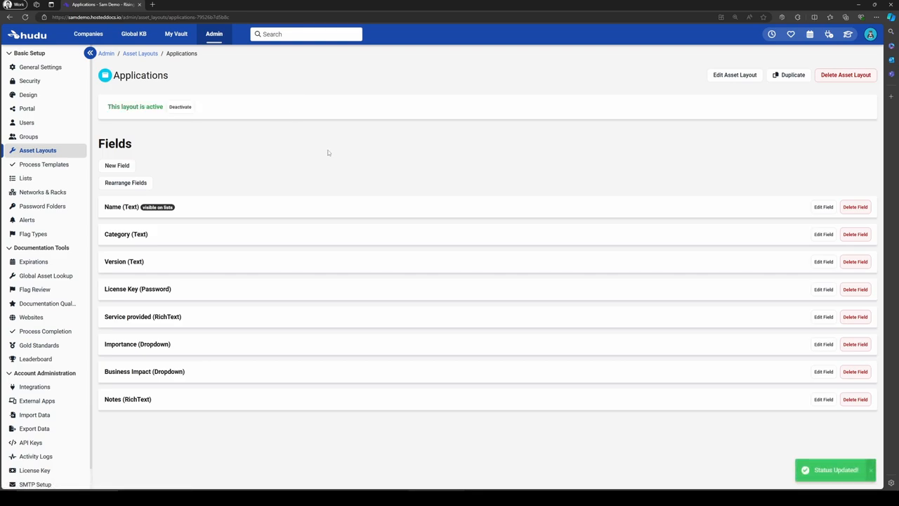
{"action": "mouse_move", "coordinate": [202, 214]}
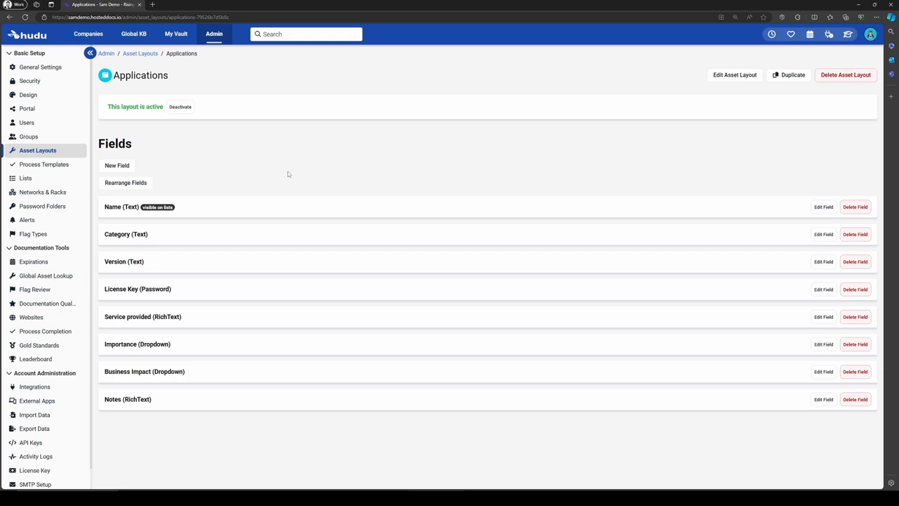
{"action": "mouse_move", "coordinate": [125, 182]}
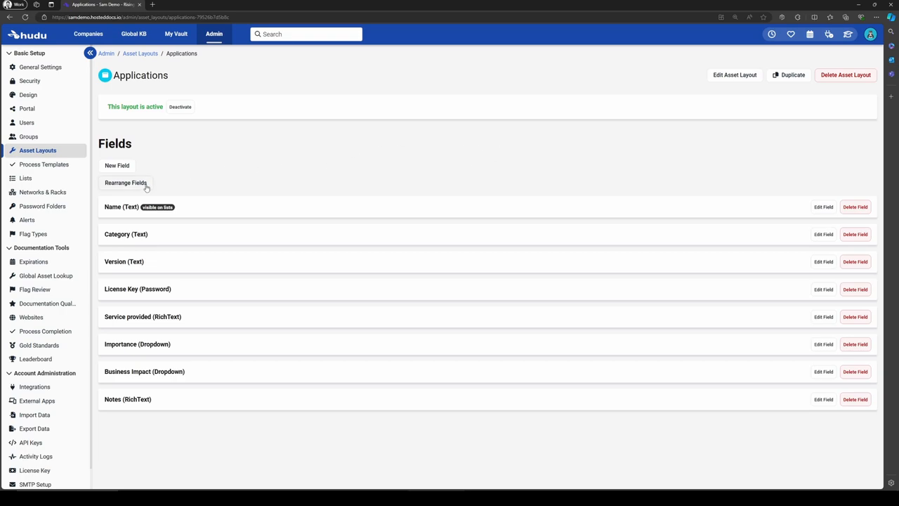
View Rearrange Fields, then edit the Applications layout and show its Sidebar Folder choices.
{"action": "left_click", "coordinate": [125, 182]}
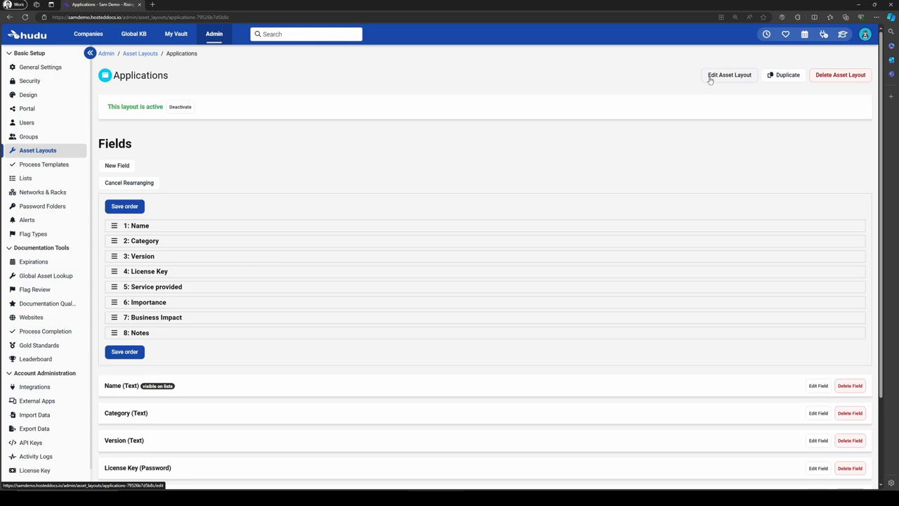
{"action": "left_click", "coordinate": [729, 76]}
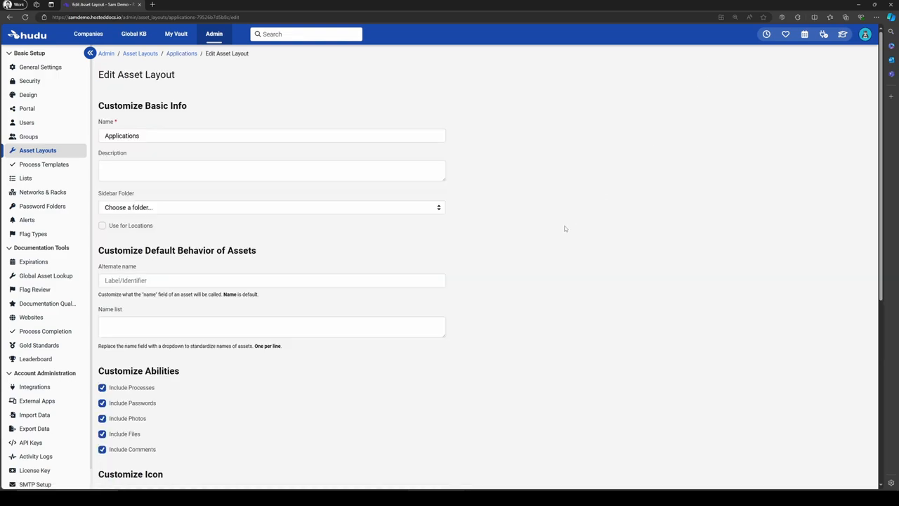
{"action": "left_click", "coordinate": [271, 207]}
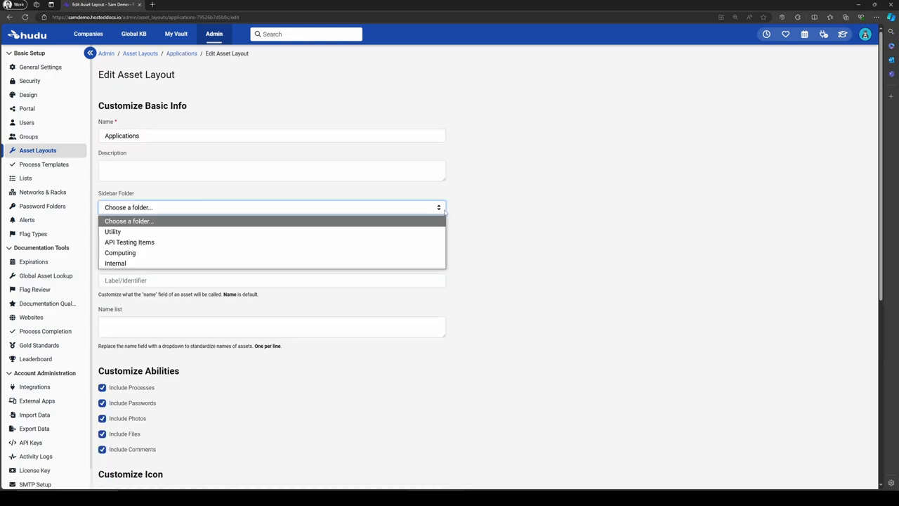